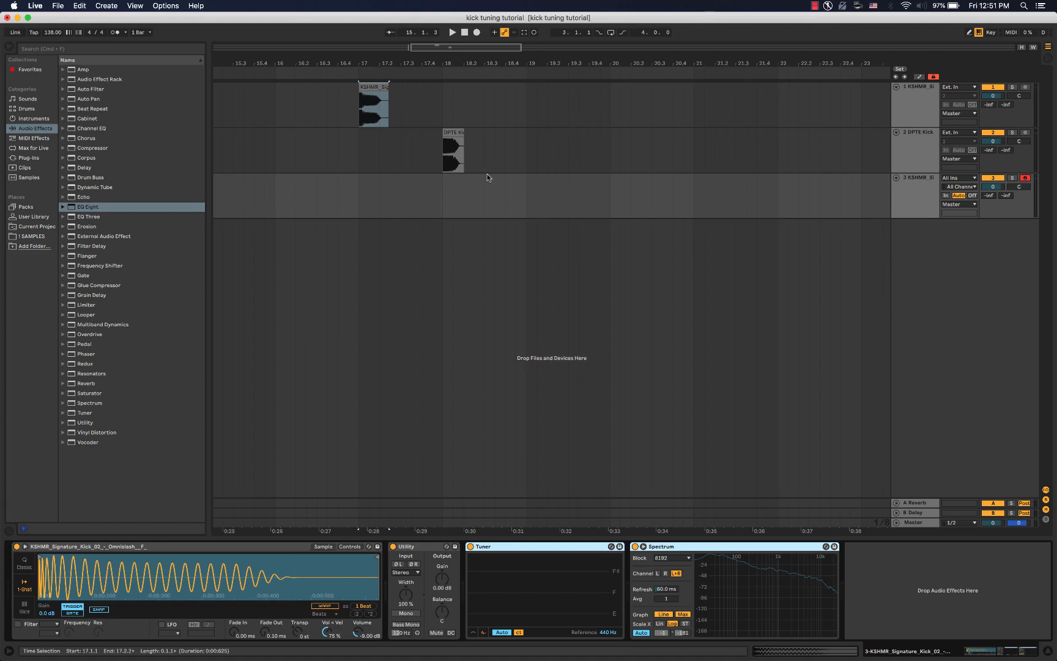
{"action": "mouse_move", "coordinate": [370, 196]}
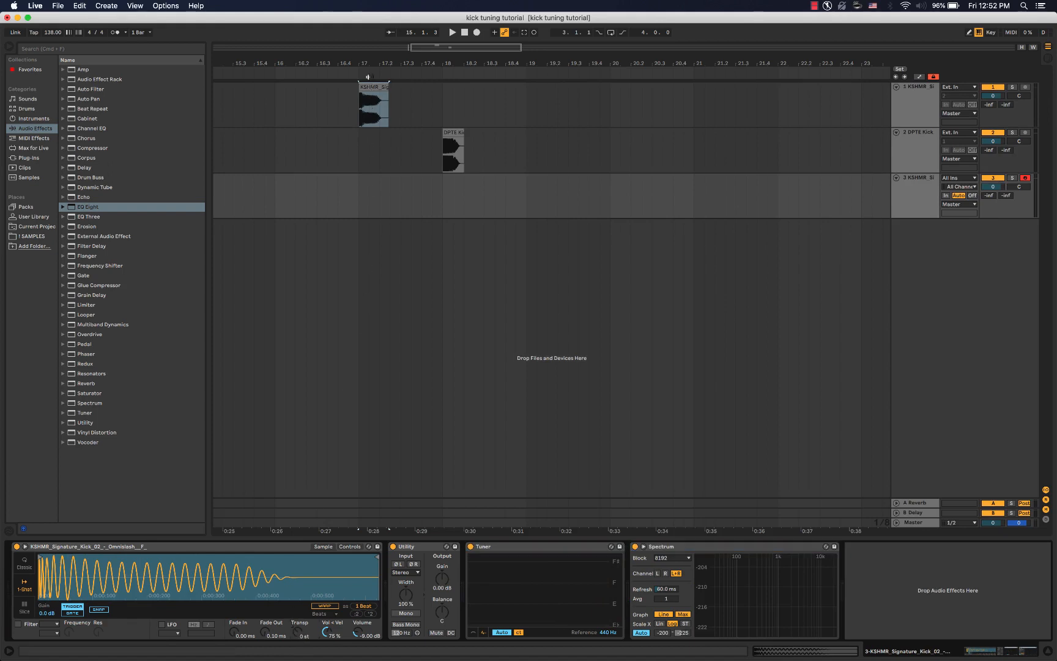
Step: Duplicate the KSHMR kick and lower the copy's Transpose to pitch it down
{"action": "left_click", "coordinate": [914, 196]}
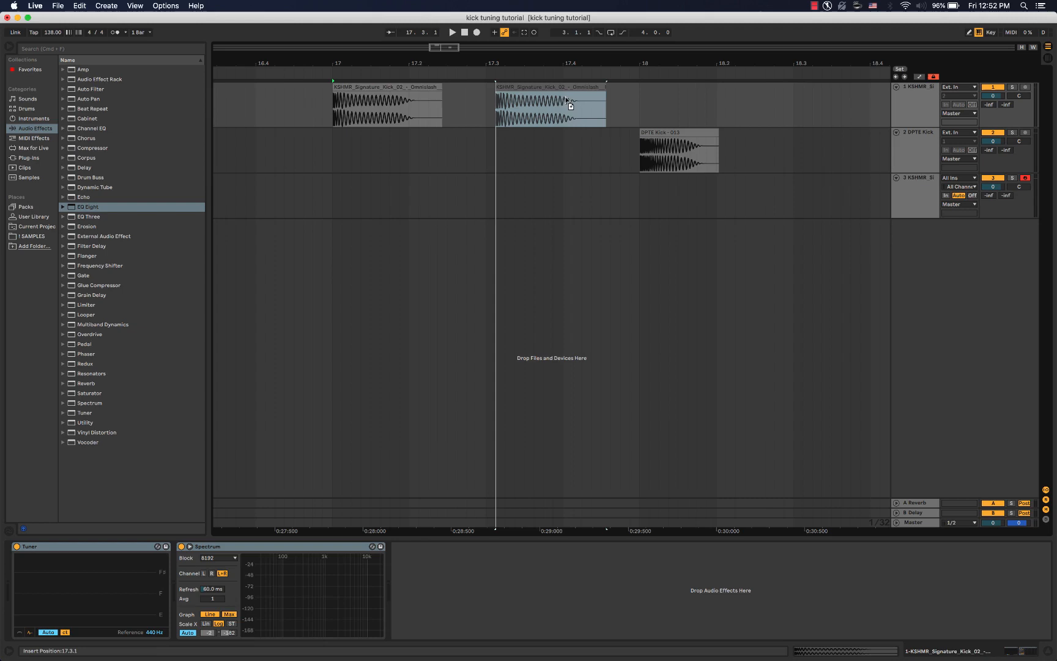
{"action": "left_click", "coordinate": [540, 108]}
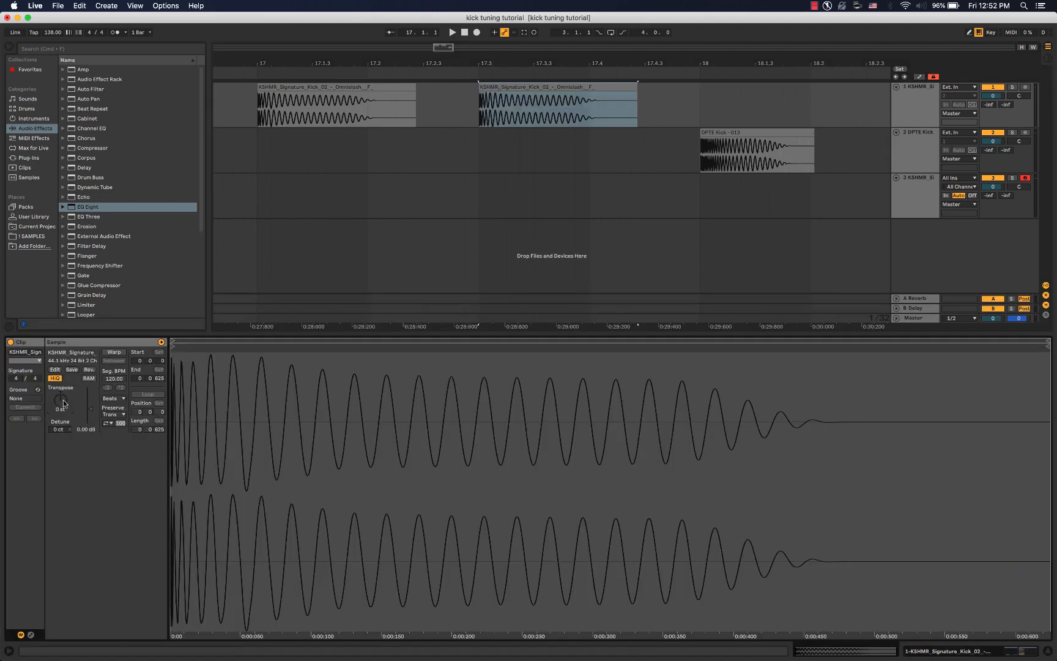
{"action": "left_click_drag", "start_coordinate": [62, 401], "coordinate": [62, 408]}
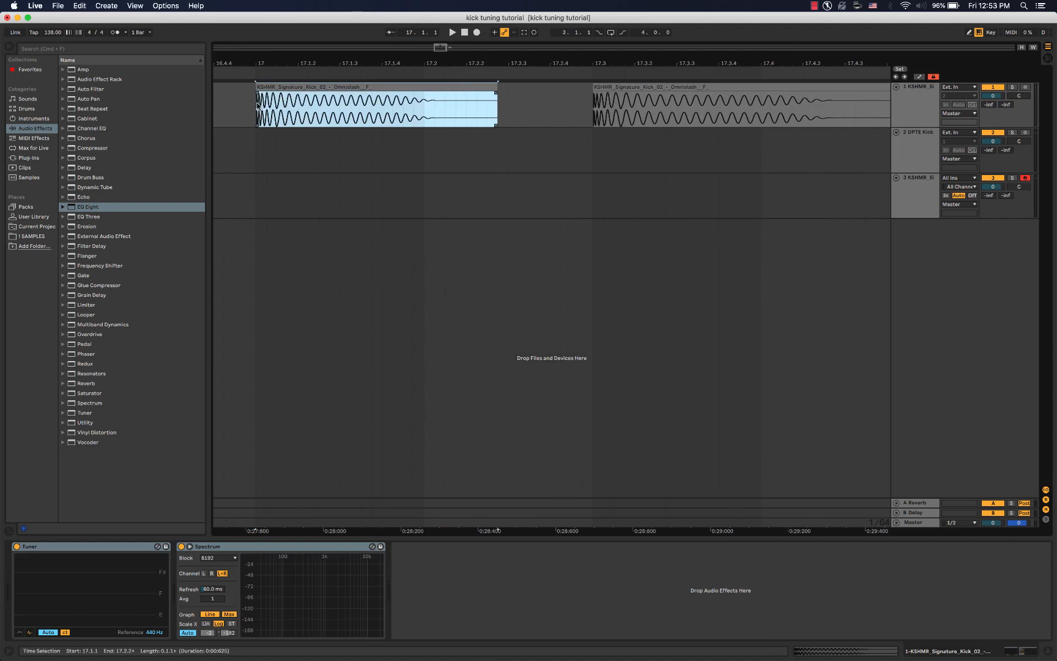
Step: Select the original KSHMR kick, then the pitched-down copy, to reposition it
{"action": "left_click", "coordinate": [738, 108]}
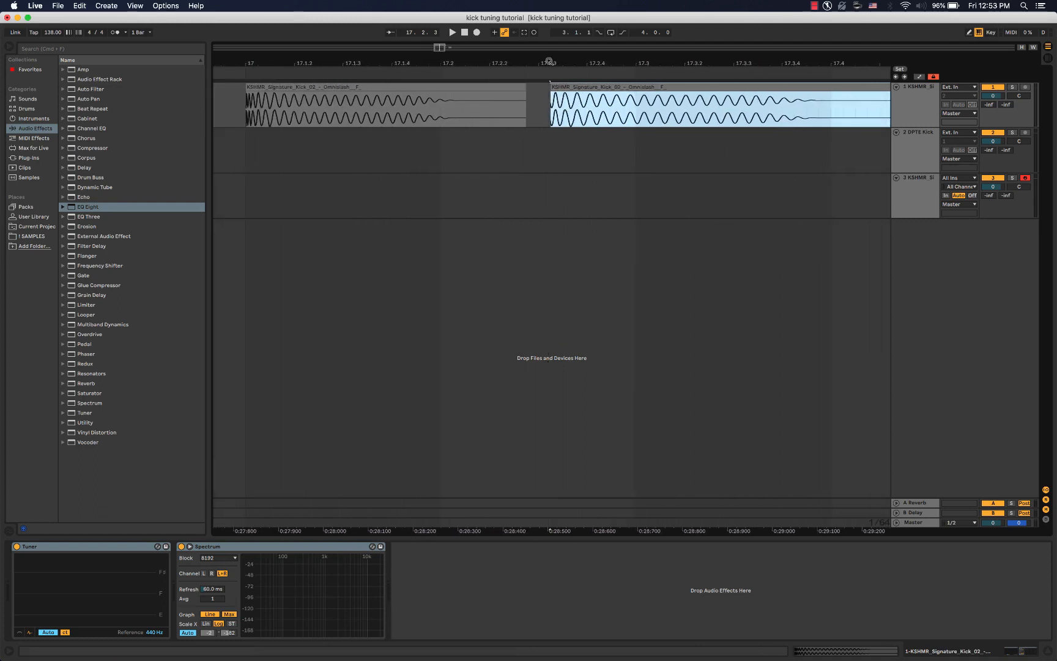
{"action": "left_click", "coordinate": [550, 105]}
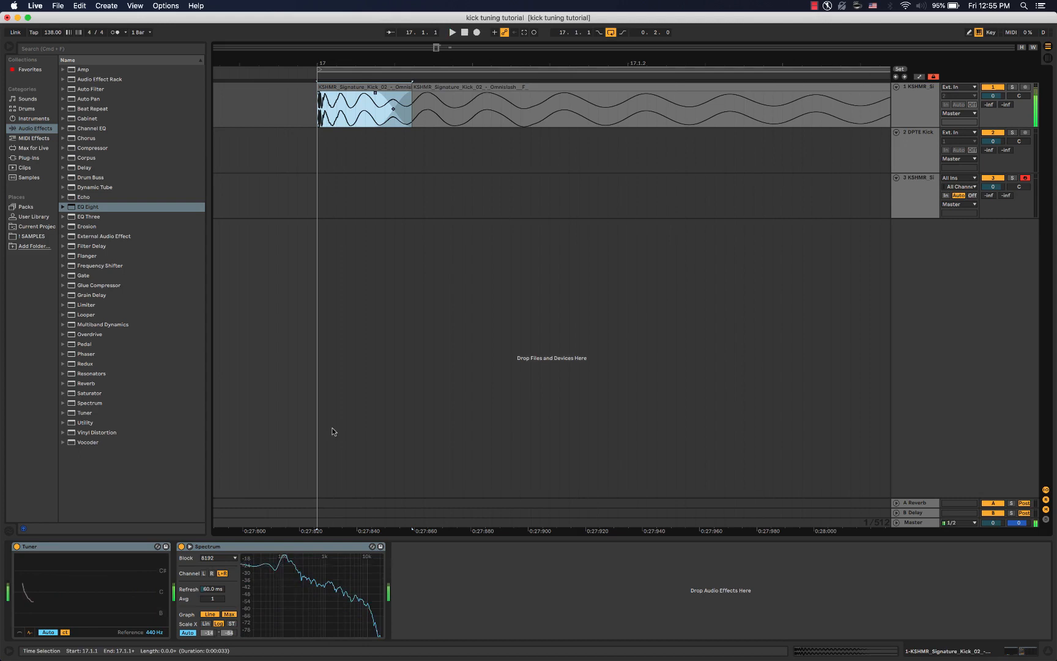
{"action": "mouse_move", "coordinate": [284, 565]}
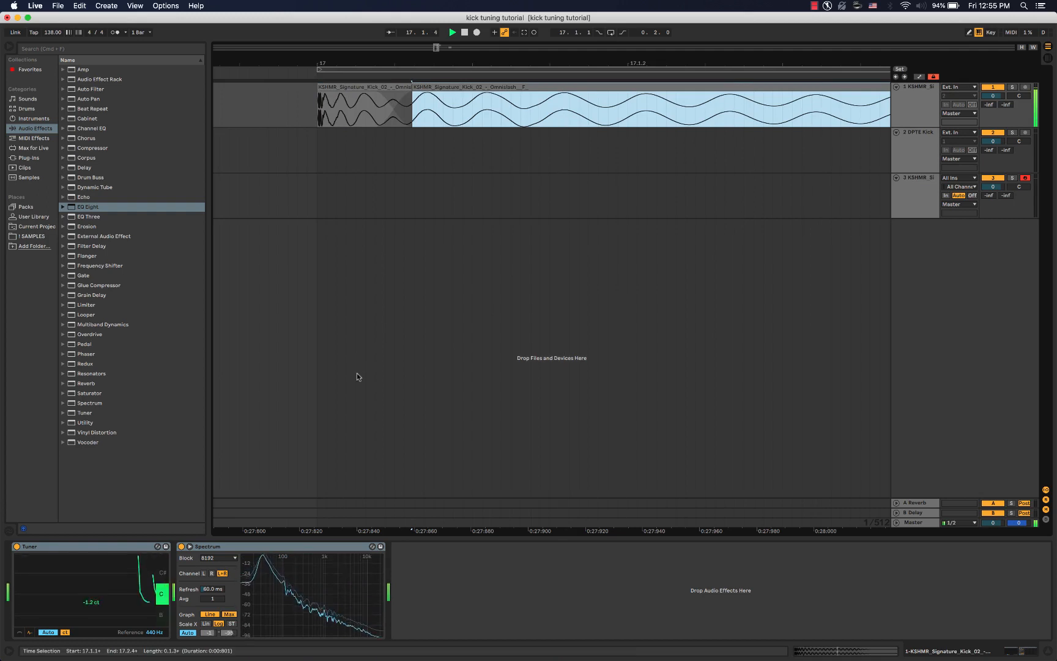
Step: Audition the layered kick with the Tuner, then select both clips for consolidation
{"action": "left_click", "coordinate": [452, 32]}
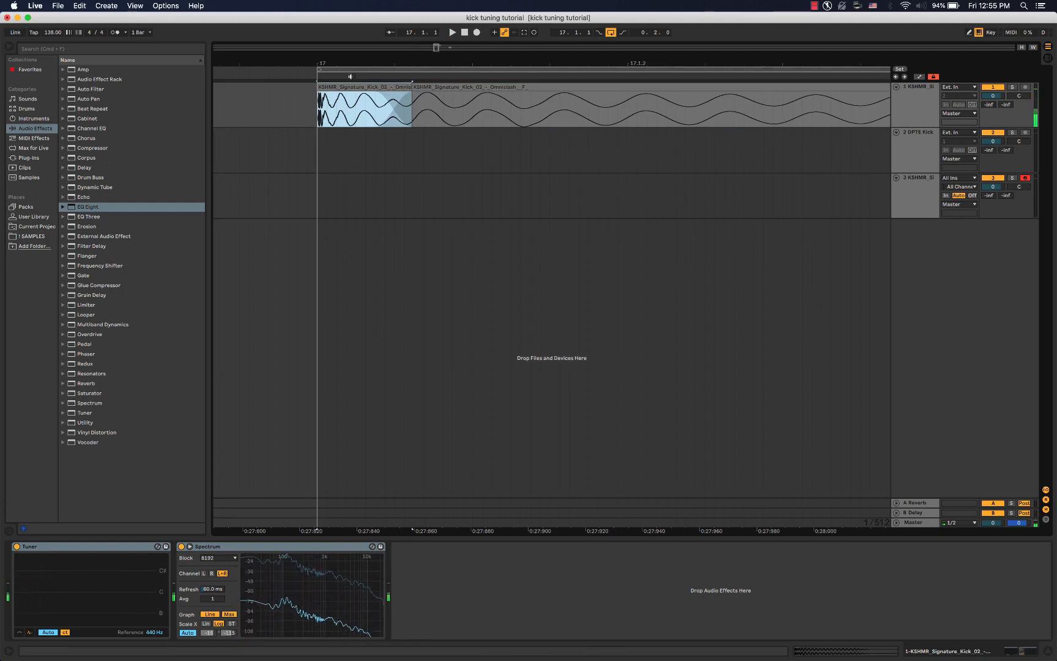
{"action": "left_click", "coordinate": [452, 31]}
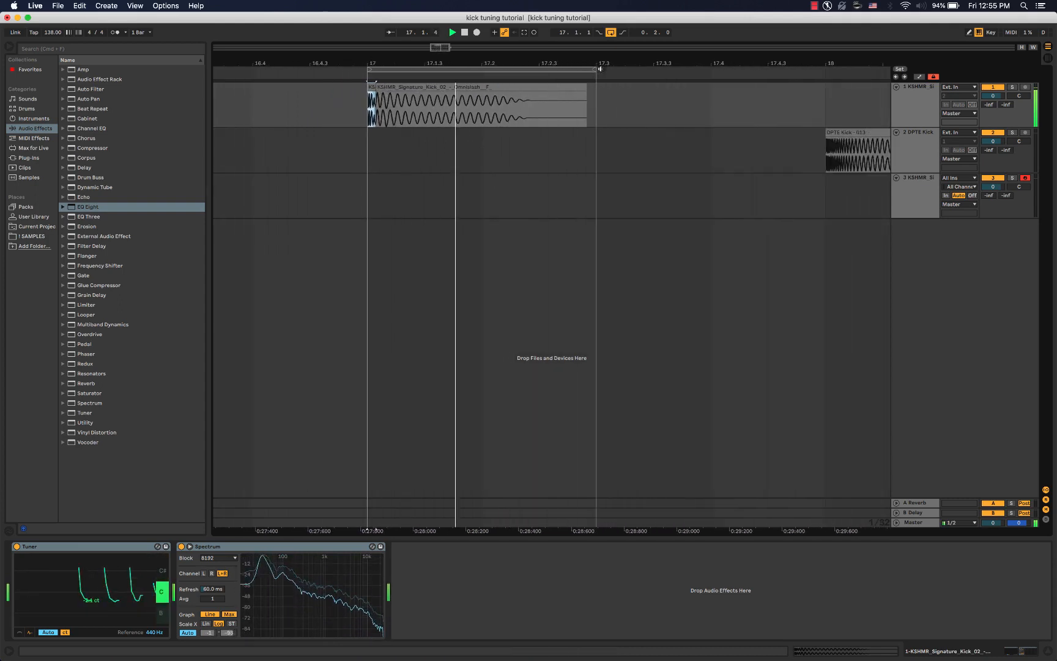
{"action": "left_click", "coordinate": [472, 104]}
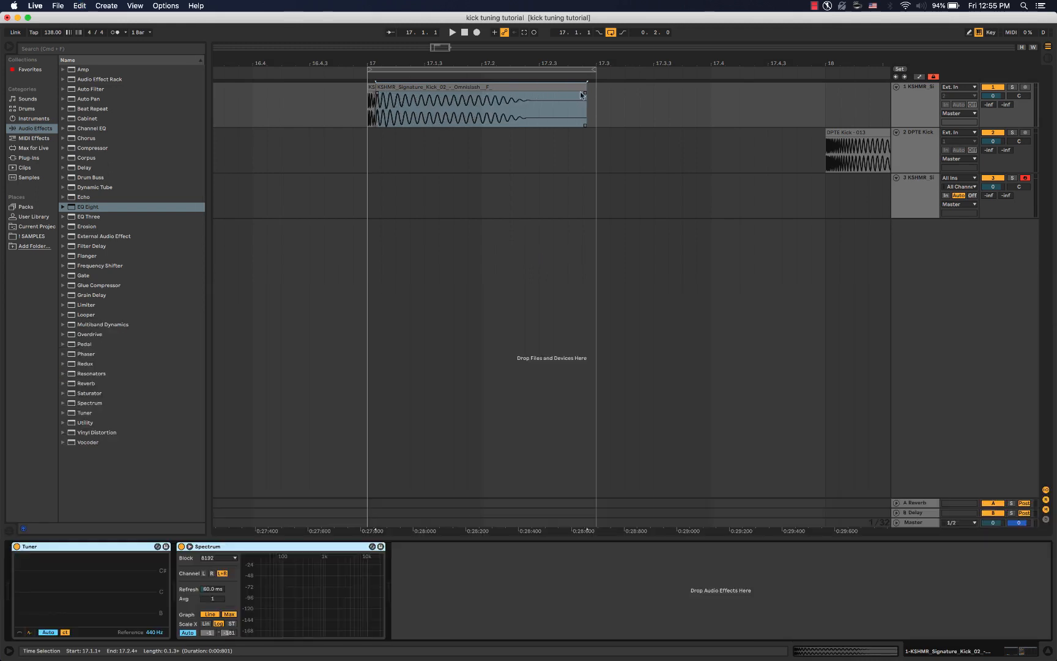
Step: Trim the layered kick's tail inward from the right edge and play it back
{"action": "left_click_drag", "start_coordinate": [582, 94], "coordinate": [514, 95]}
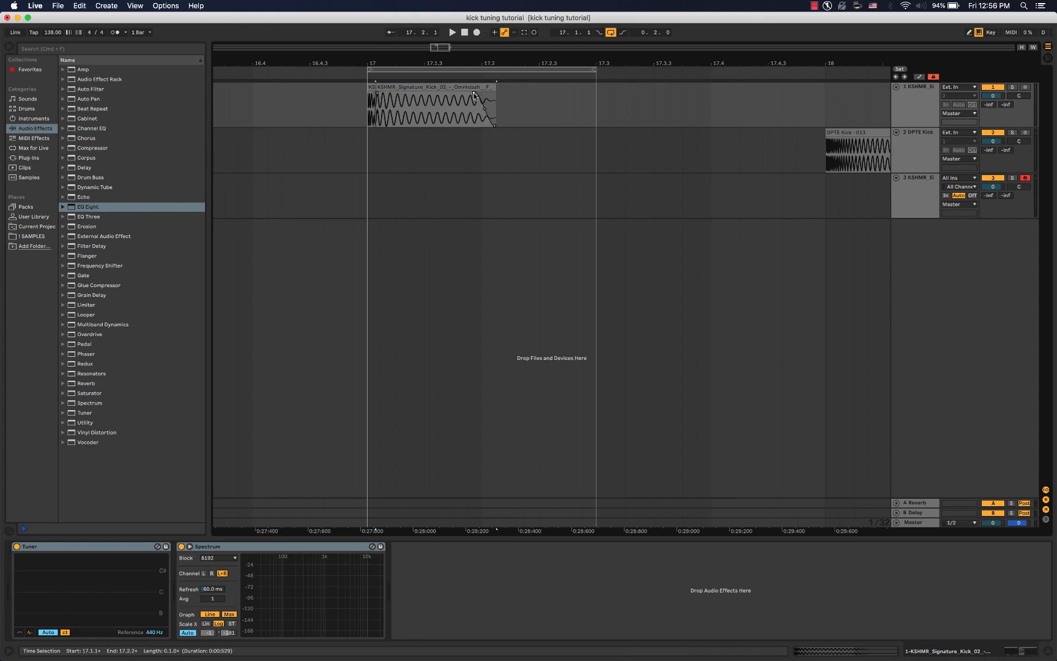
{"action": "left_click", "coordinate": [452, 33]}
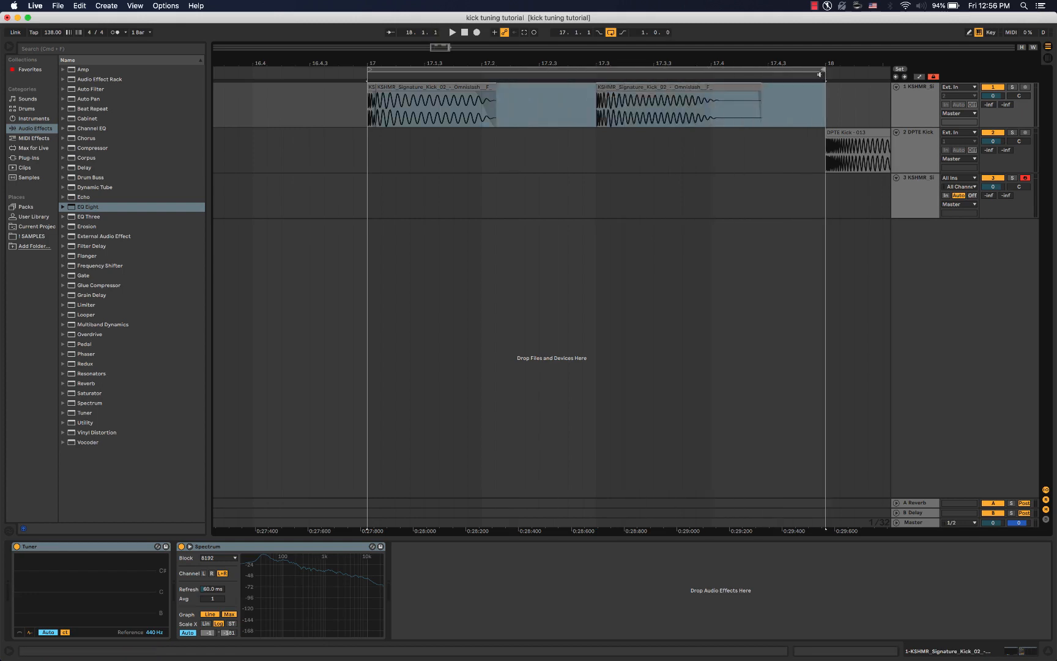
{"action": "left_click", "coordinate": [452, 32]}
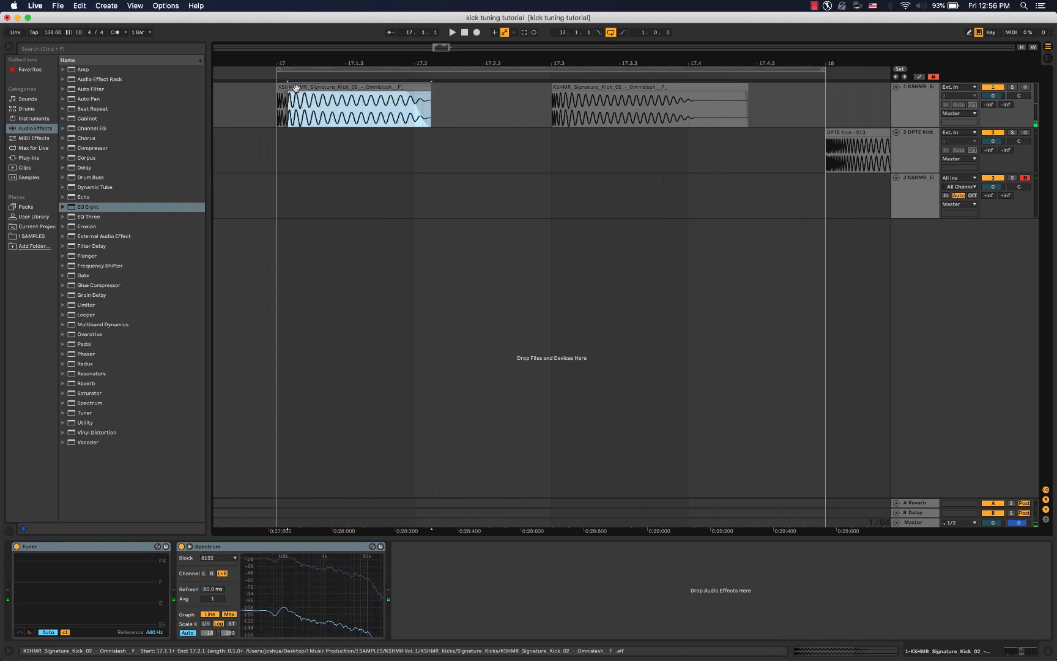
Step: Stop playback and select the later kick clip at 17.3 for duplication
{"action": "left_click", "coordinate": [451, 32]}
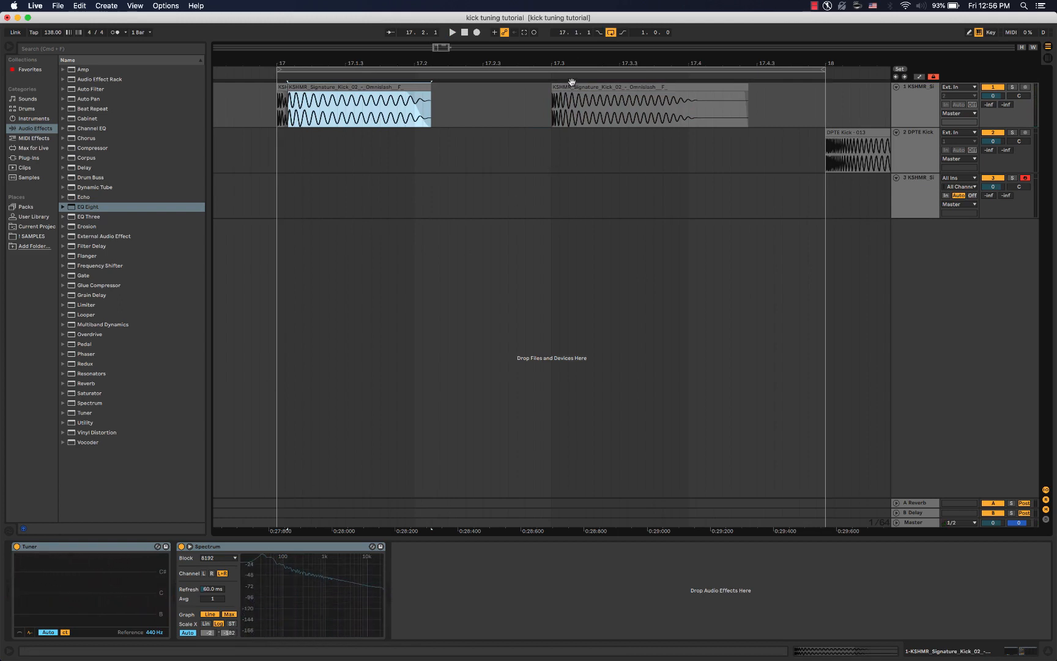
{"action": "left_click", "coordinate": [647, 105]}
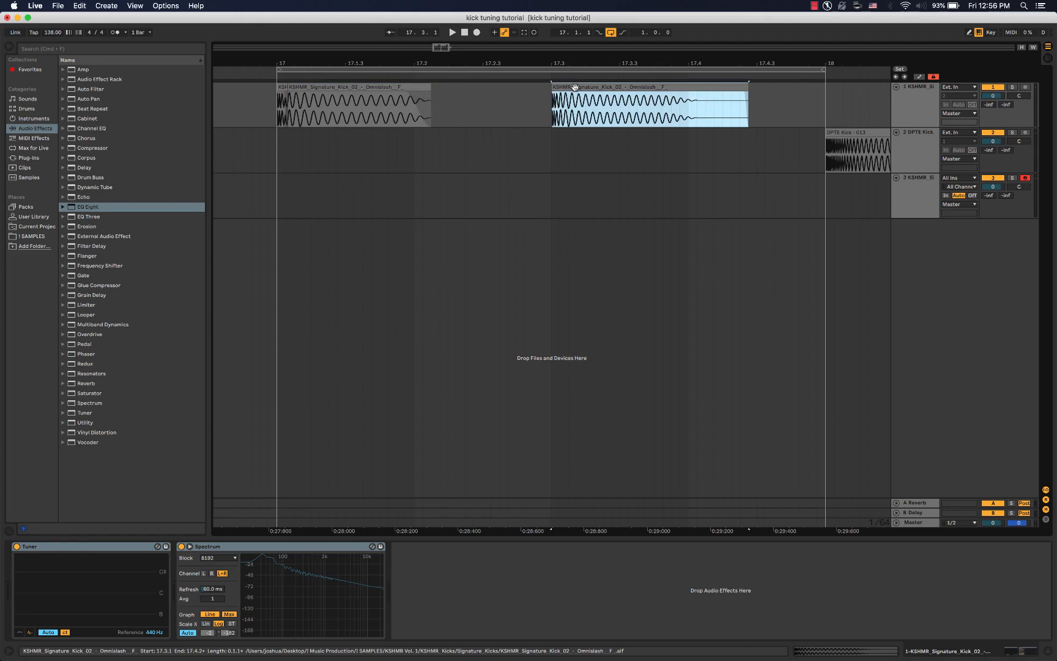
{"action": "mouse_move", "coordinate": [576, 86]}
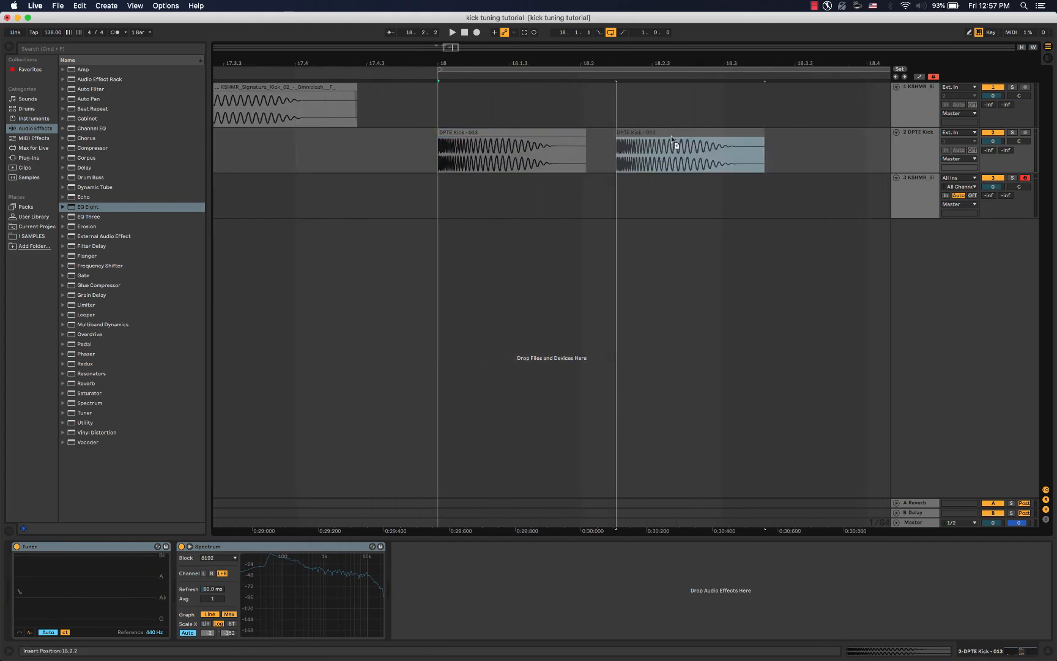
Step: Select the copied DPTE Kick clip and play it to check pitch and spectrum
{"action": "left_click", "coordinate": [796, 152]}
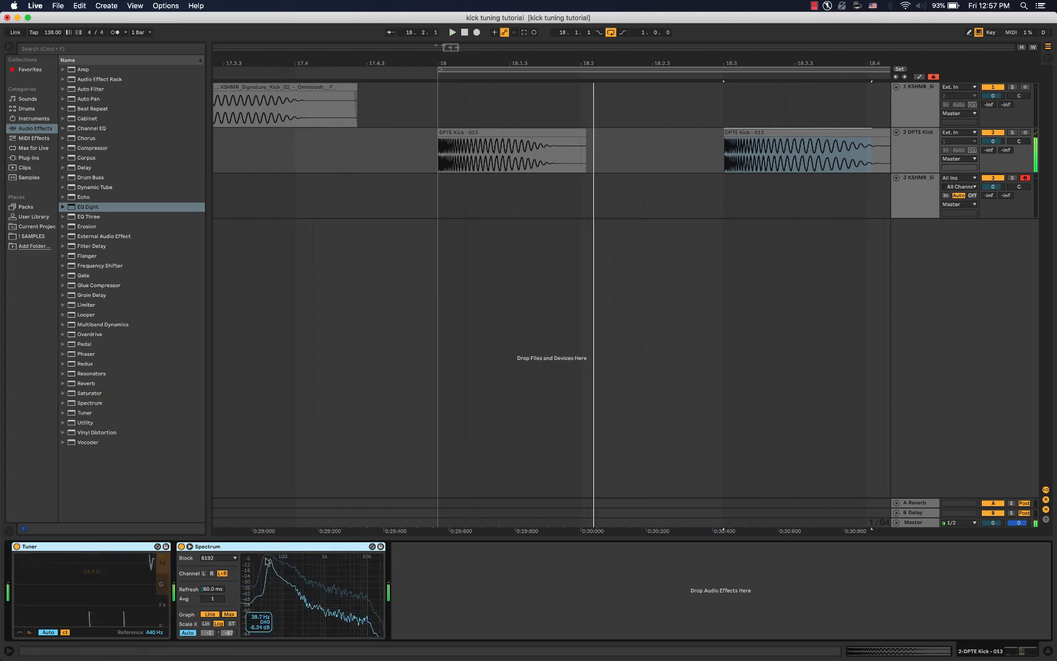
{"action": "left_click", "coordinate": [452, 32]}
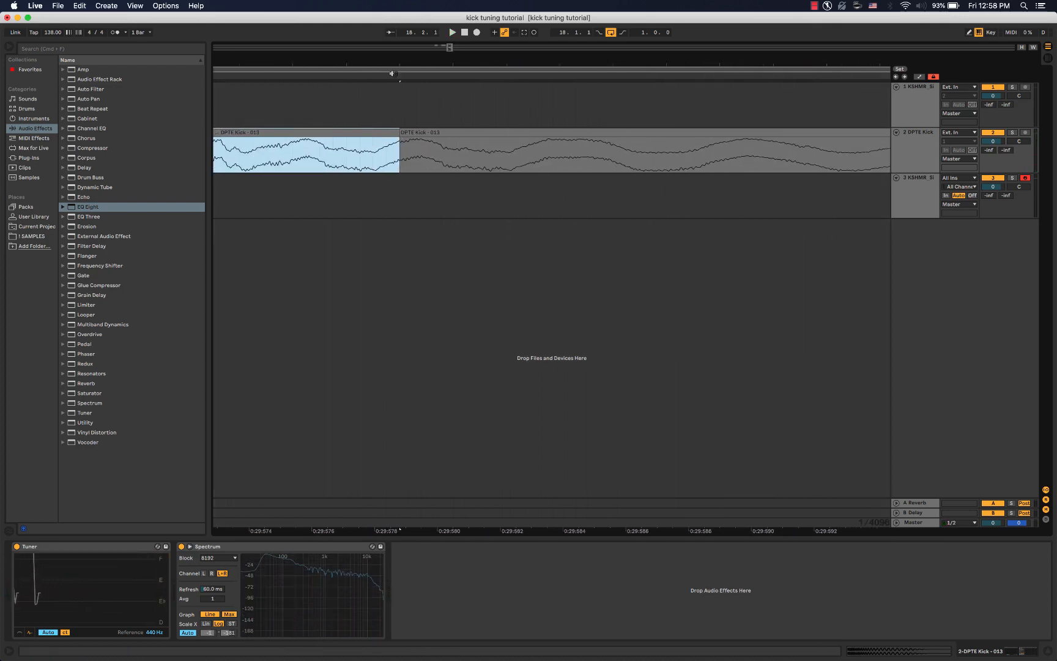
Step: Select the short transient piece of the split bar-18 DPTE Kick
{"action": "left_click", "coordinate": [640, 152]}
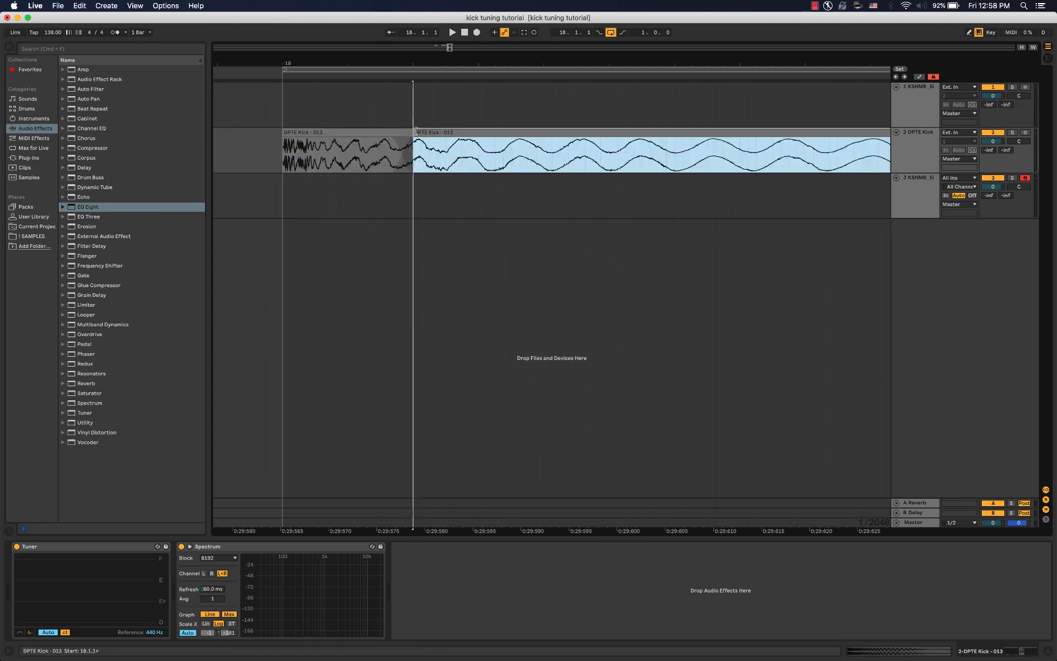
{"action": "left_click", "coordinate": [344, 148]}
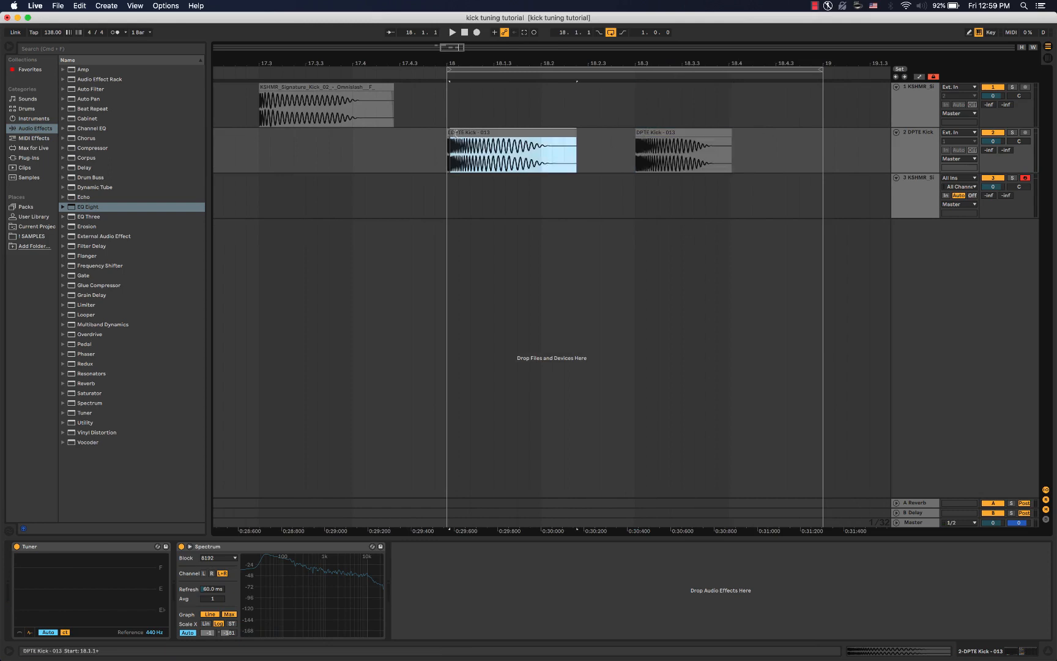
{"action": "left_click", "coordinate": [452, 31]}
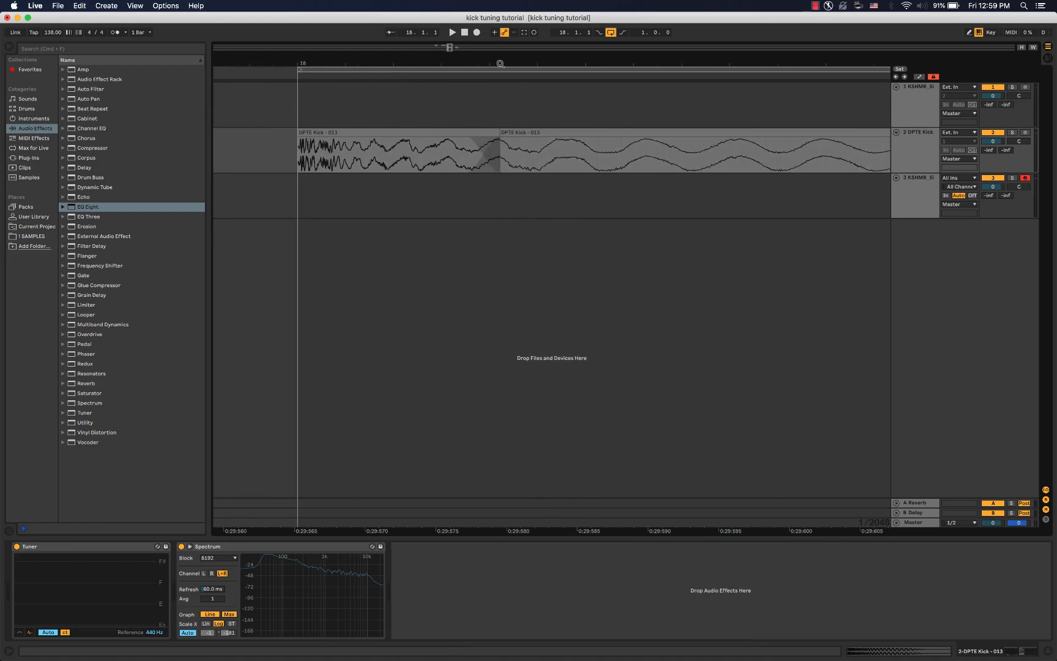
Step: Lengthen the crossfade between the DPTE Kick transient and tail pieces
{"action": "left_click_drag", "start_coordinate": [479, 148], "coordinate": [509, 148]}
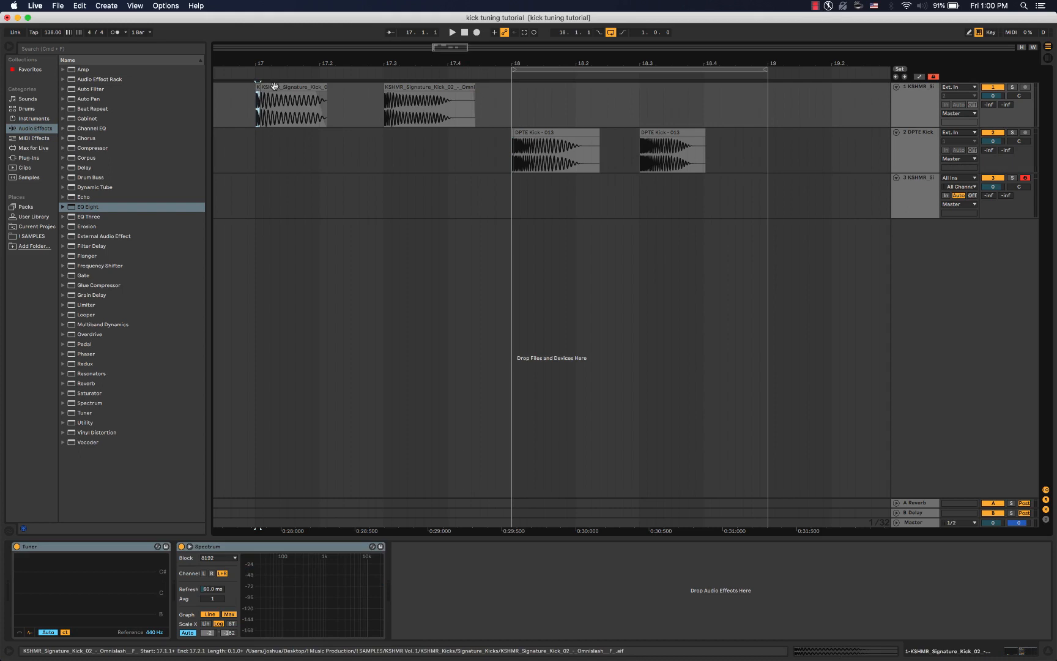
{"action": "left_click", "coordinate": [290, 103]}
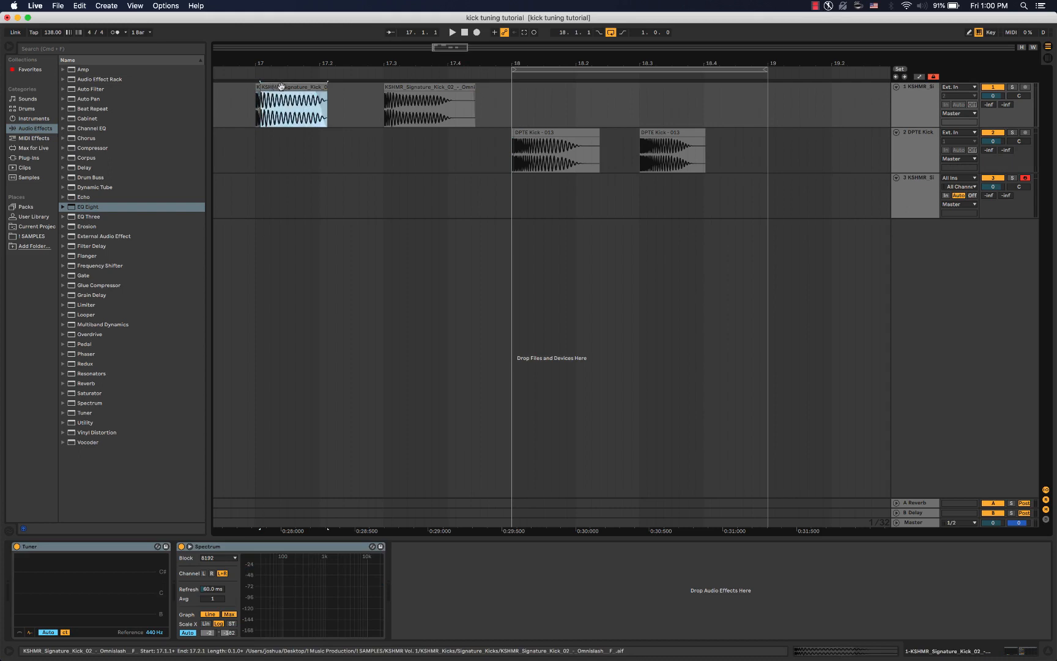